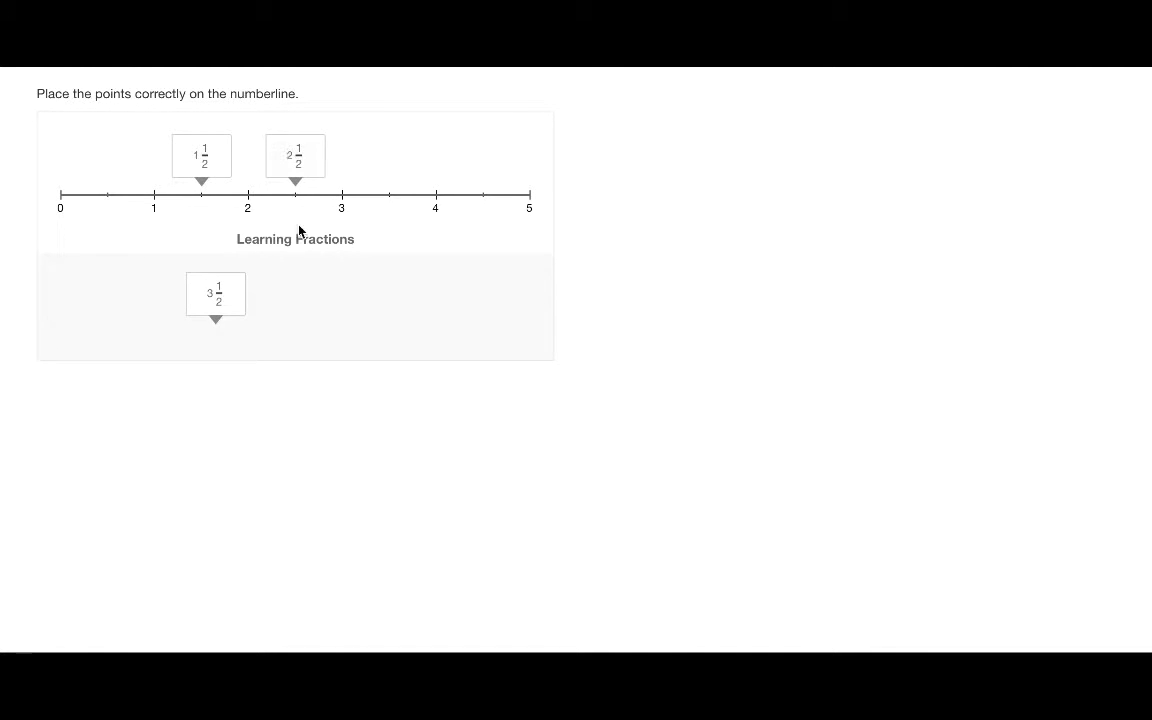
Demonstrate the finished example by dragging a fraction onto the line, then start a blank question
{"action": "left_click_drag", "start_coordinate": [216, 292], "coordinate": [388, 156]}
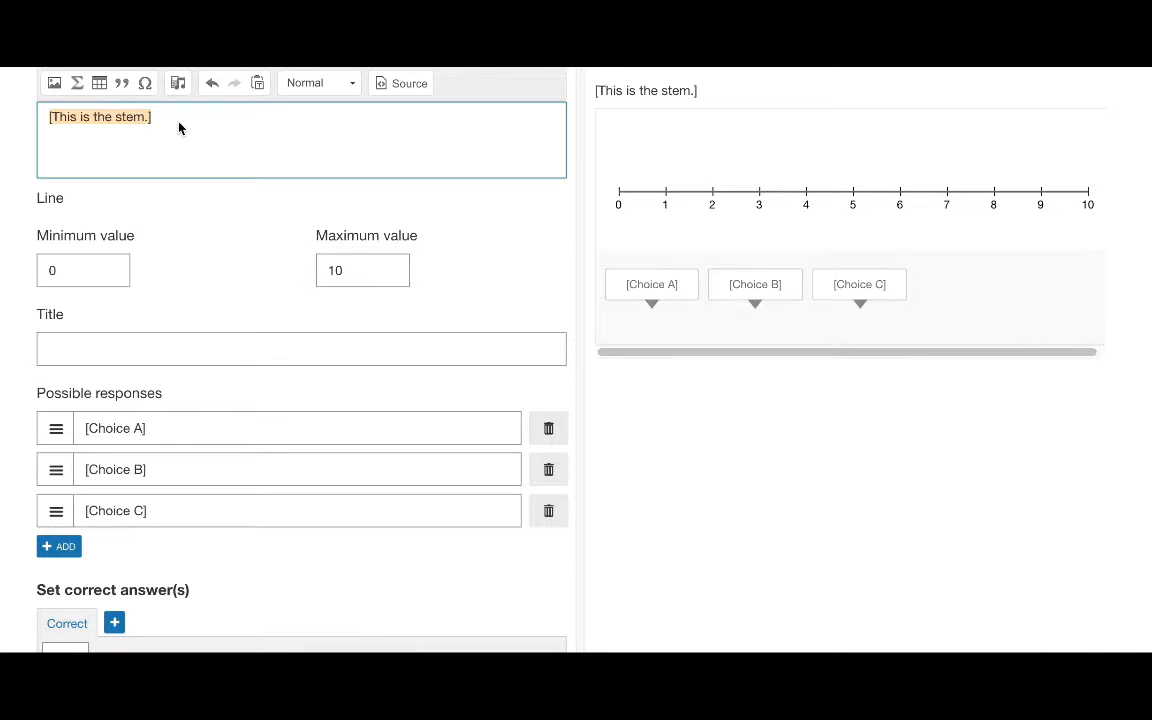
Enter the stem 'Place the points corre...', set Maximum value 5 and title 'Learning Fractions'
{"action": "type", "text": "Place the points correctly on the numberline"}
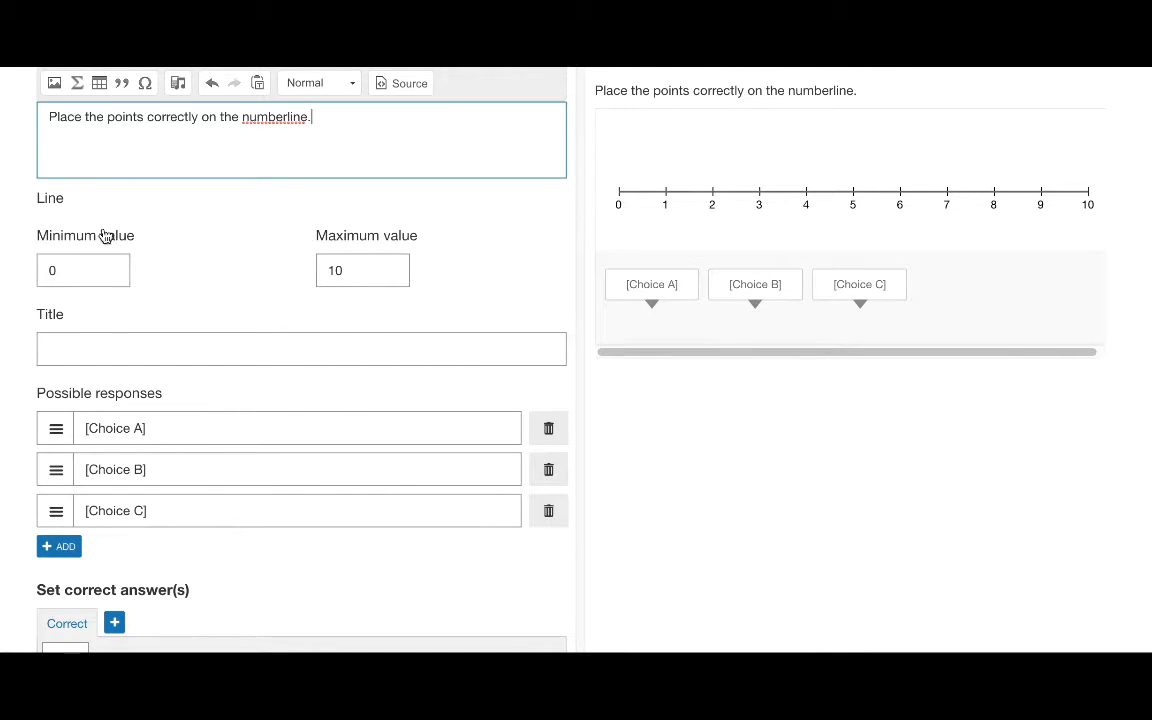
{"action": "left_click", "coordinate": [362, 270]}
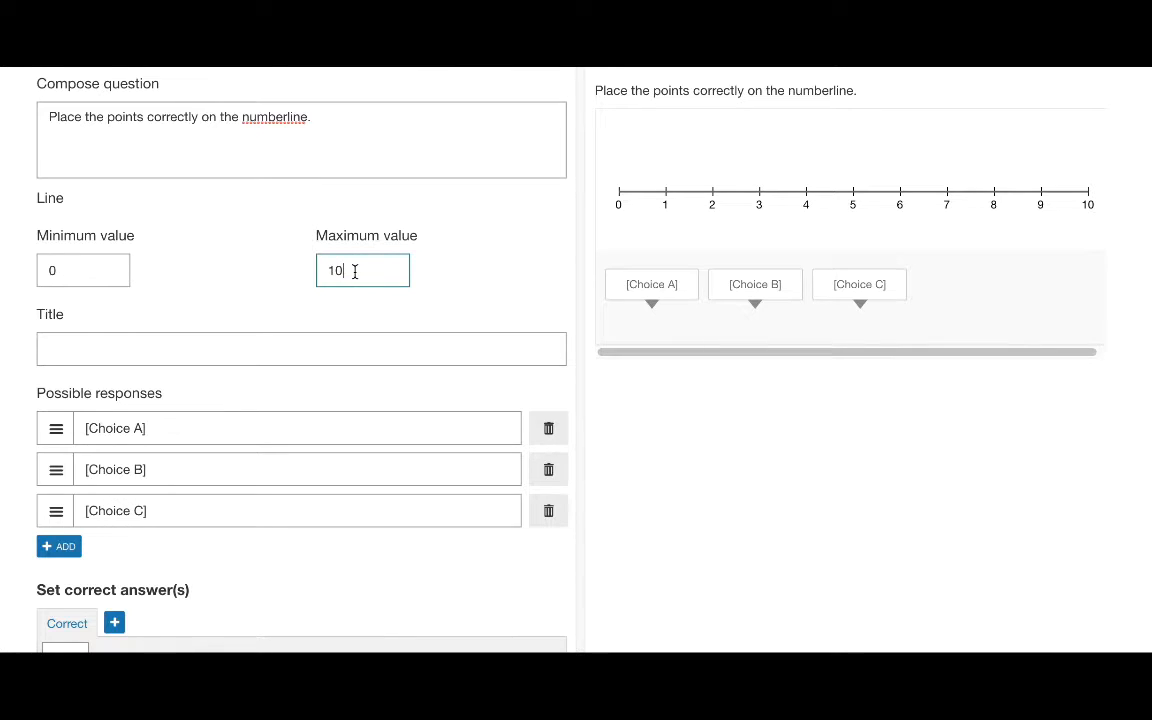
{"action": "type", "text": "5"}
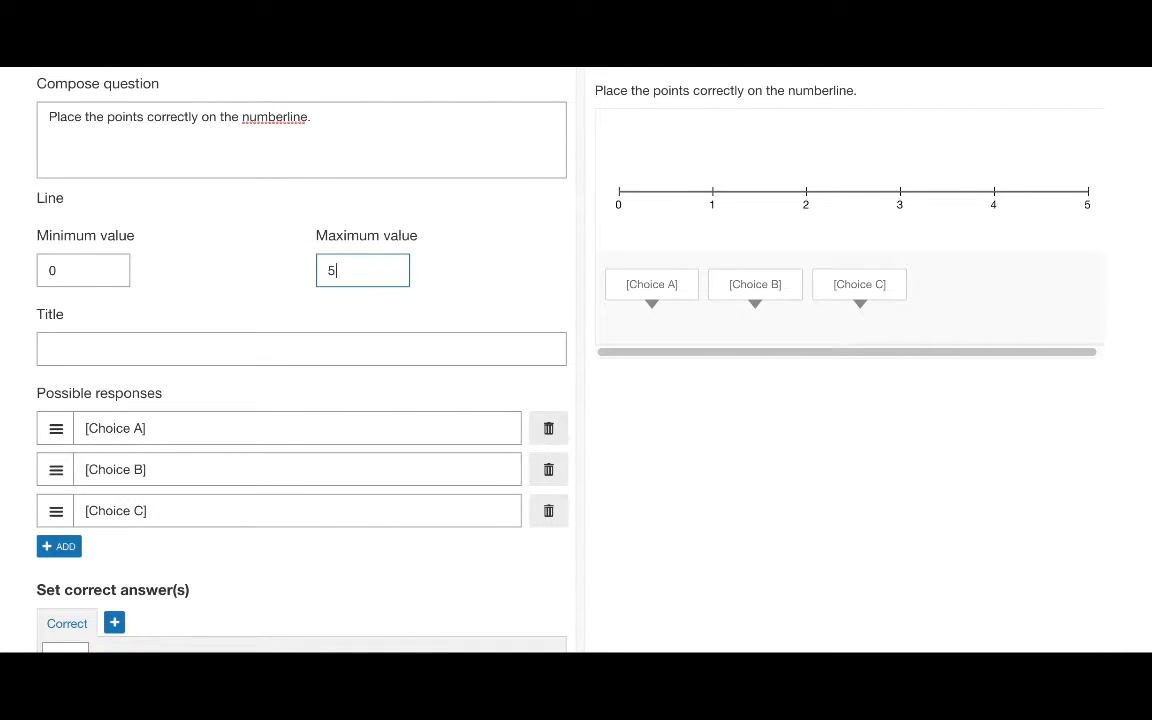
{"action": "type", "text": "Learning Fractions"}
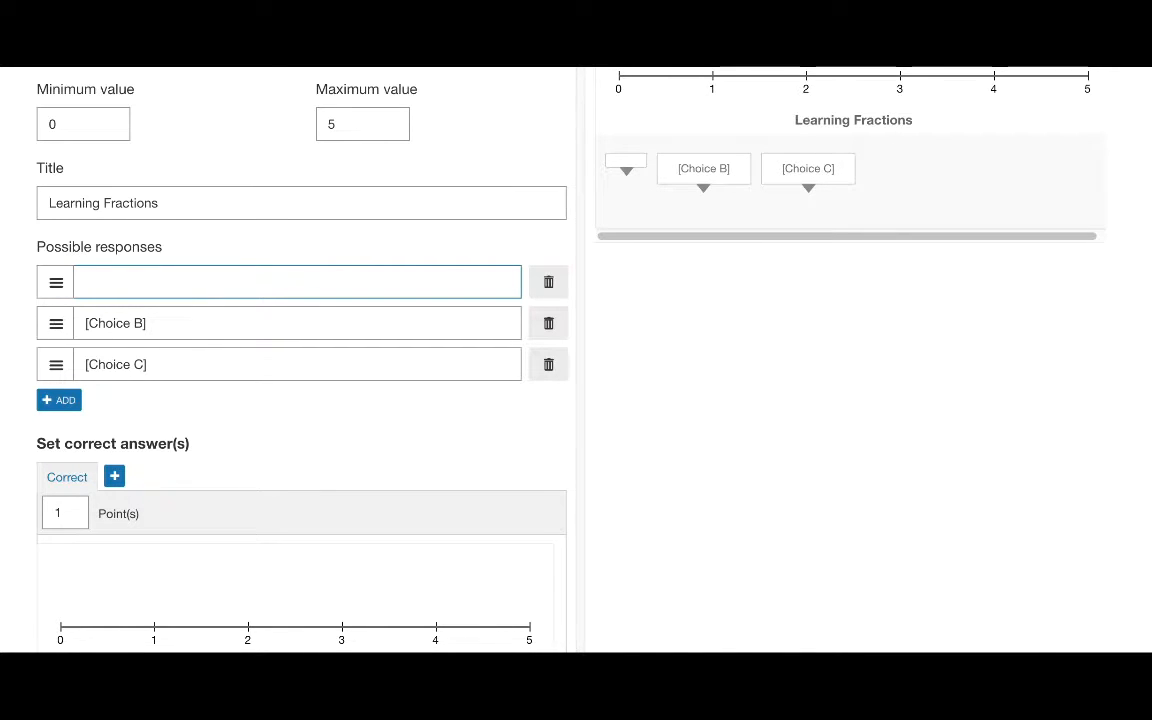
Fill the possible responses with 1 1/2, 2 1/2 and 3 1/2
{"action": "type", "text": "1 1/2"}
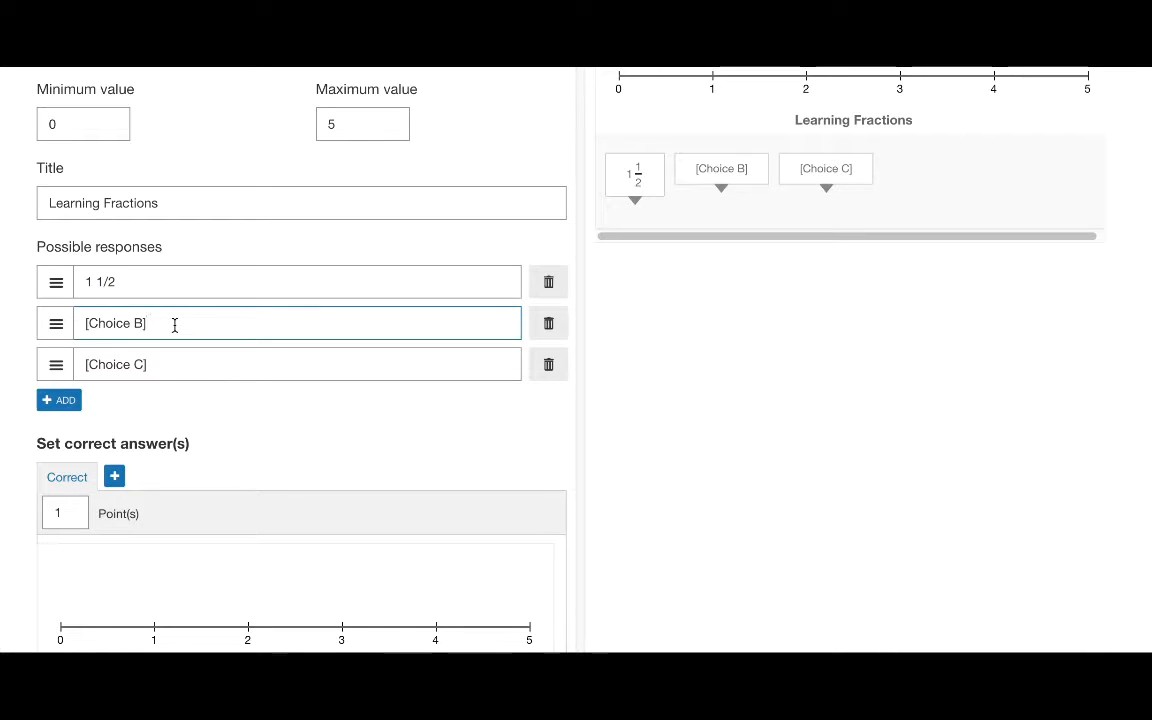
{"action": "type", "text": "2"}
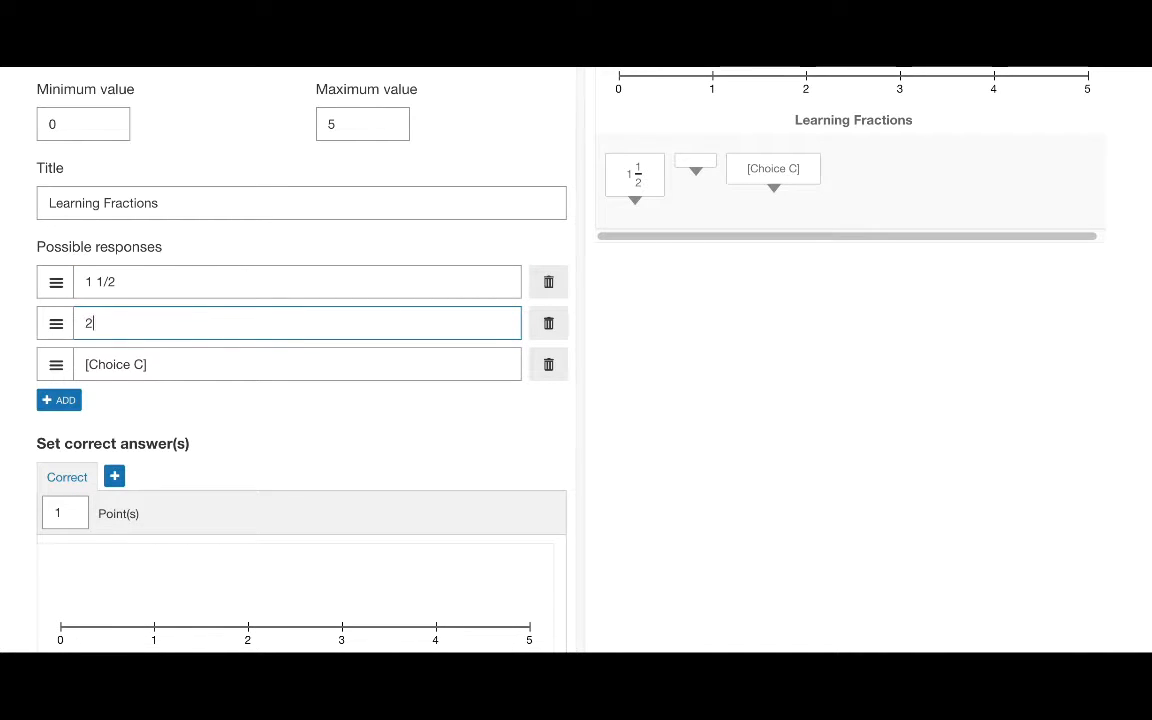
{"action": "type", "text": "1/2"}
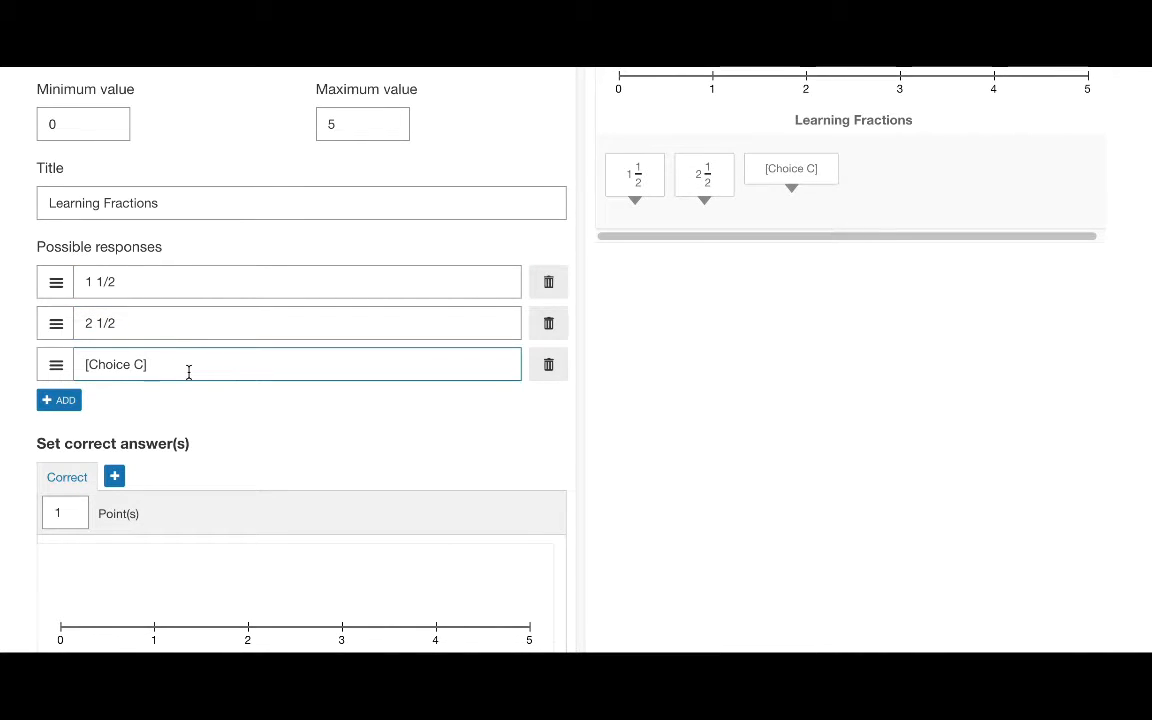
{"action": "type", "text": "3 1/2"}
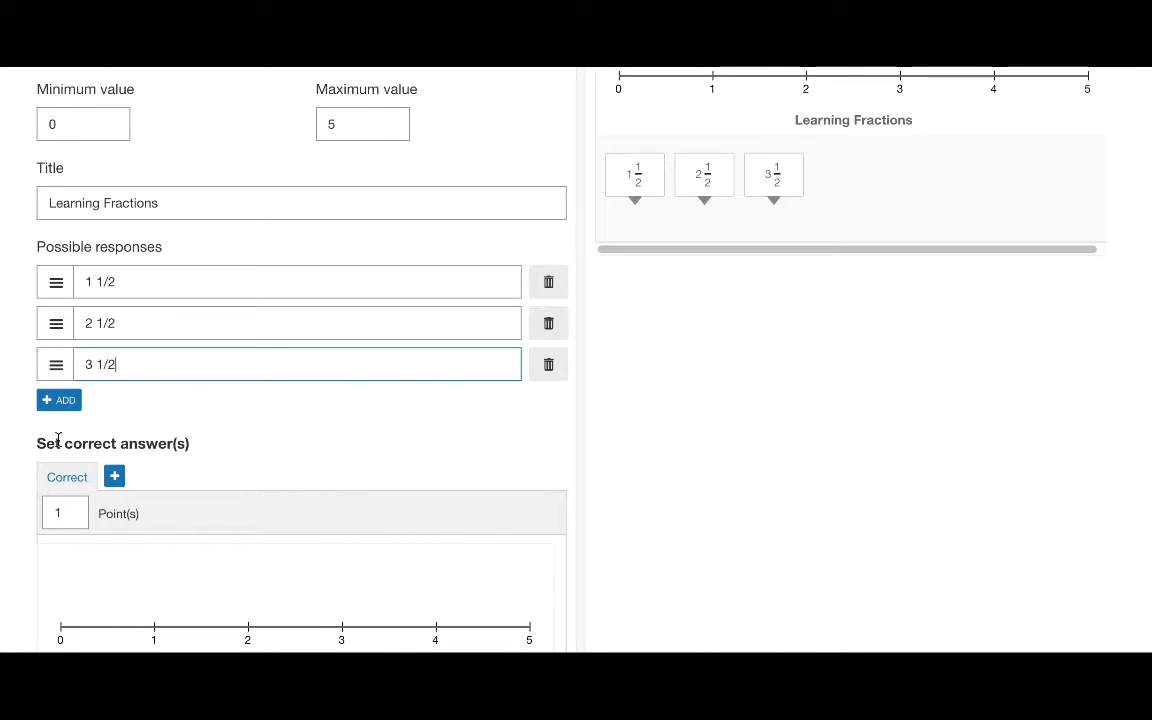
Add two extra response rows, then delete both empty rows again
{"action": "left_click", "coordinate": [58, 400]}
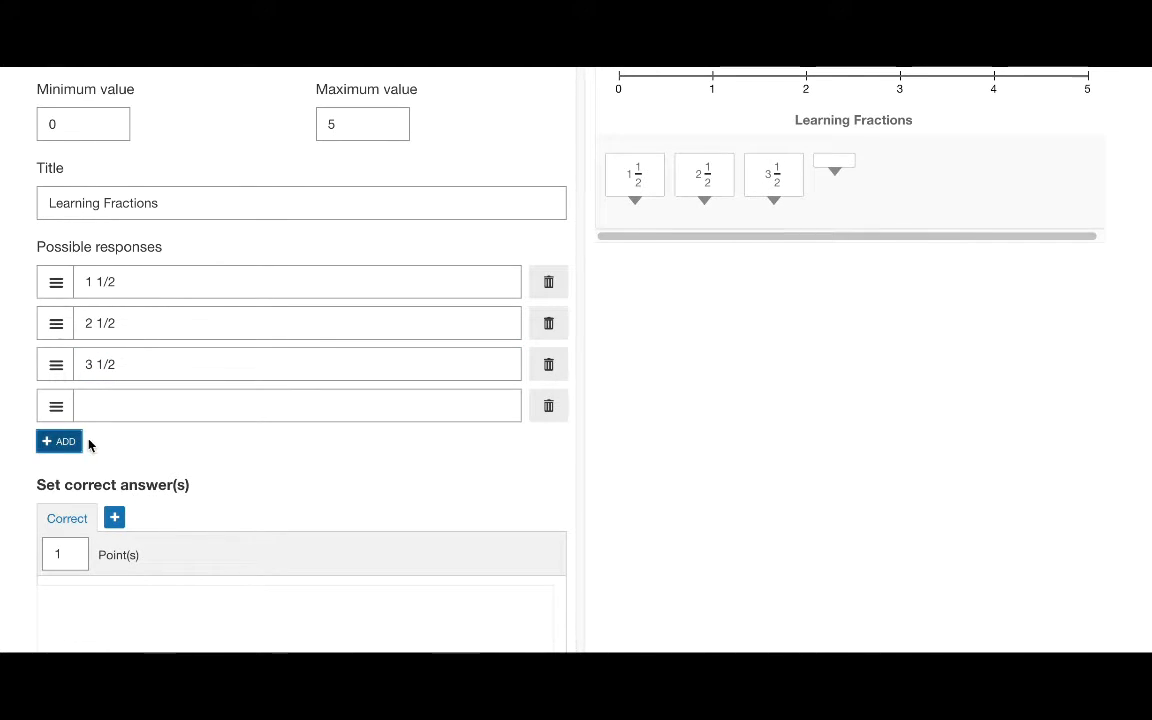
{"action": "left_click", "coordinate": [60, 442]}
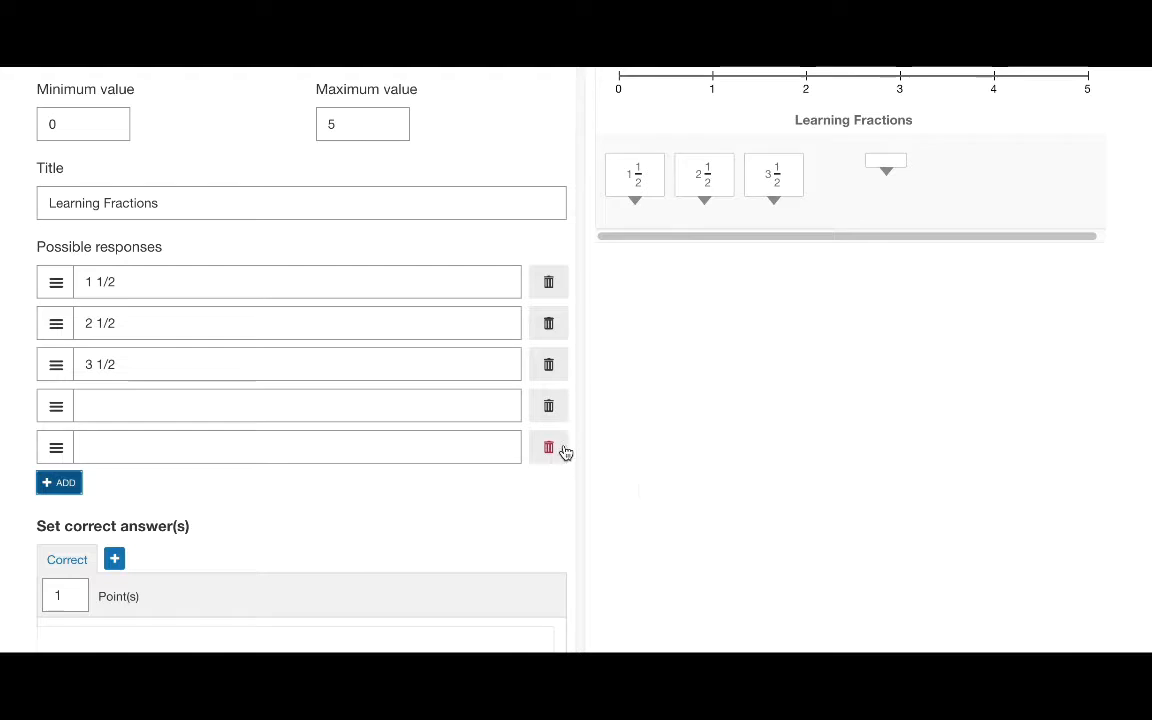
{"action": "left_click", "coordinate": [548, 448]}
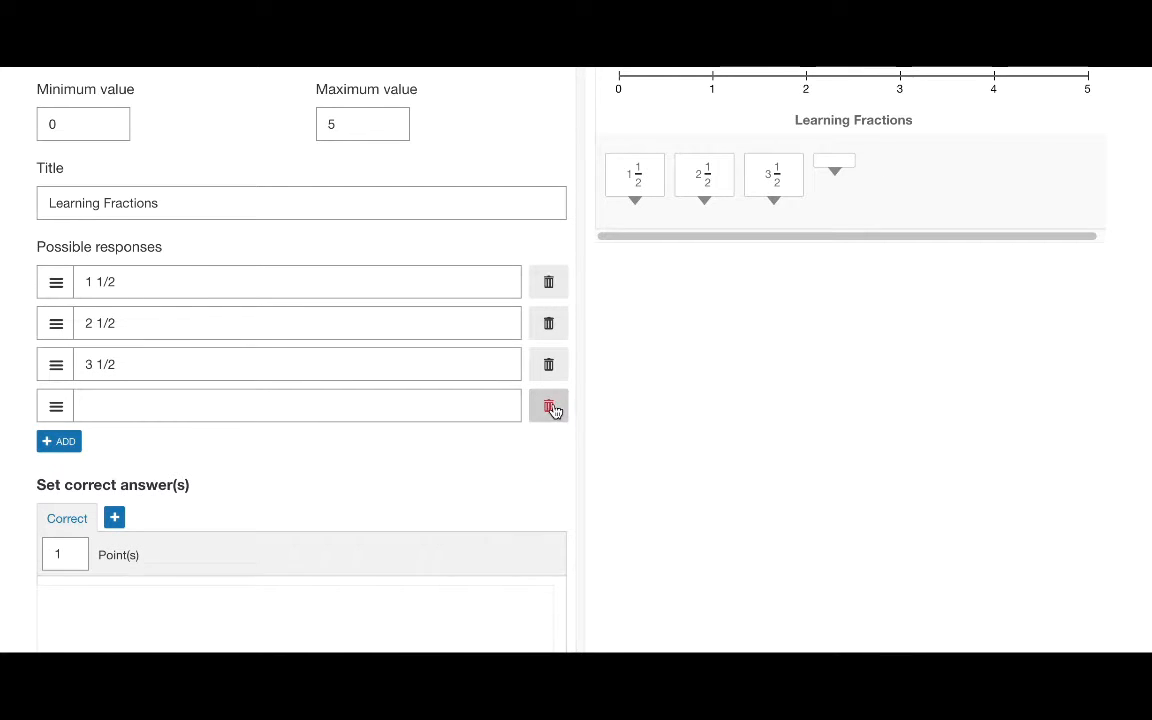
{"action": "left_click", "coordinate": [548, 406]}
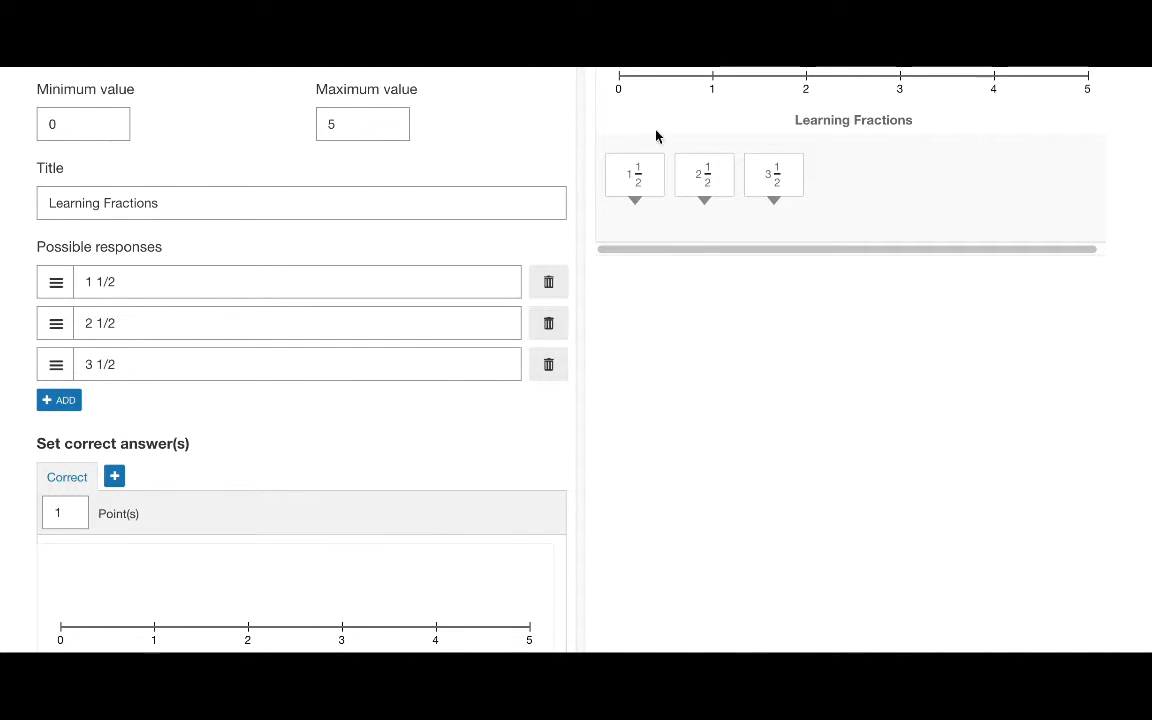
{"action": "mouse_move", "coordinate": [968, 156]}
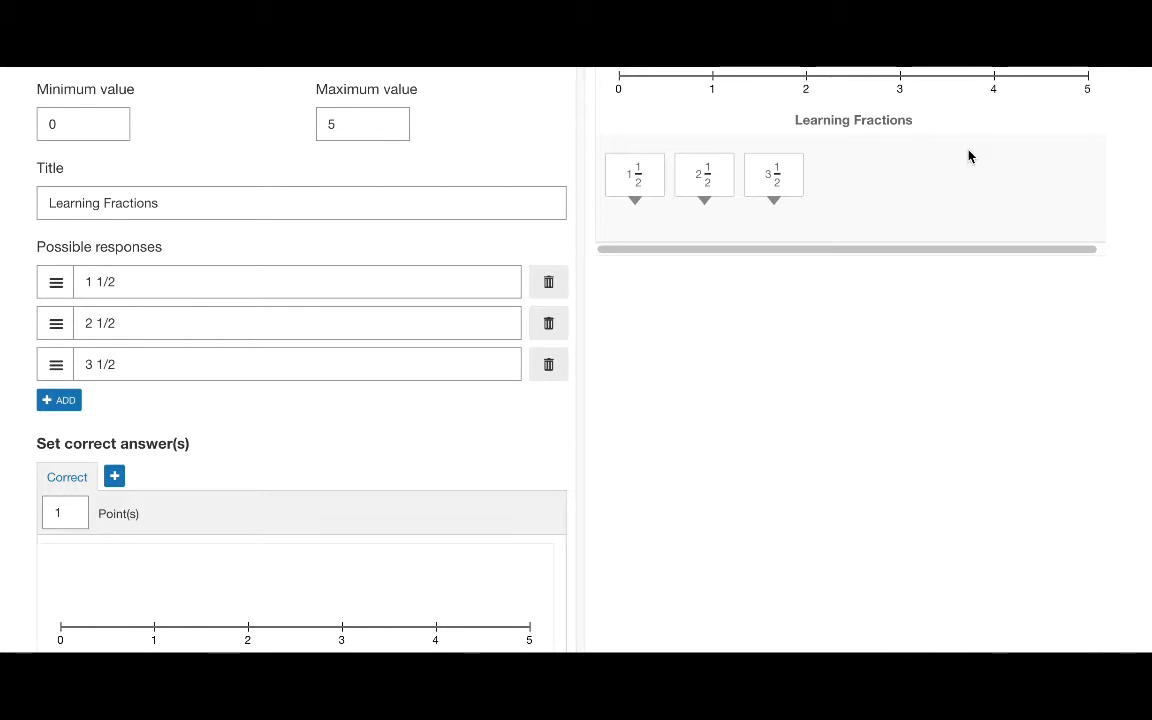
{"action": "mouse_move", "coordinate": [376, 348]}
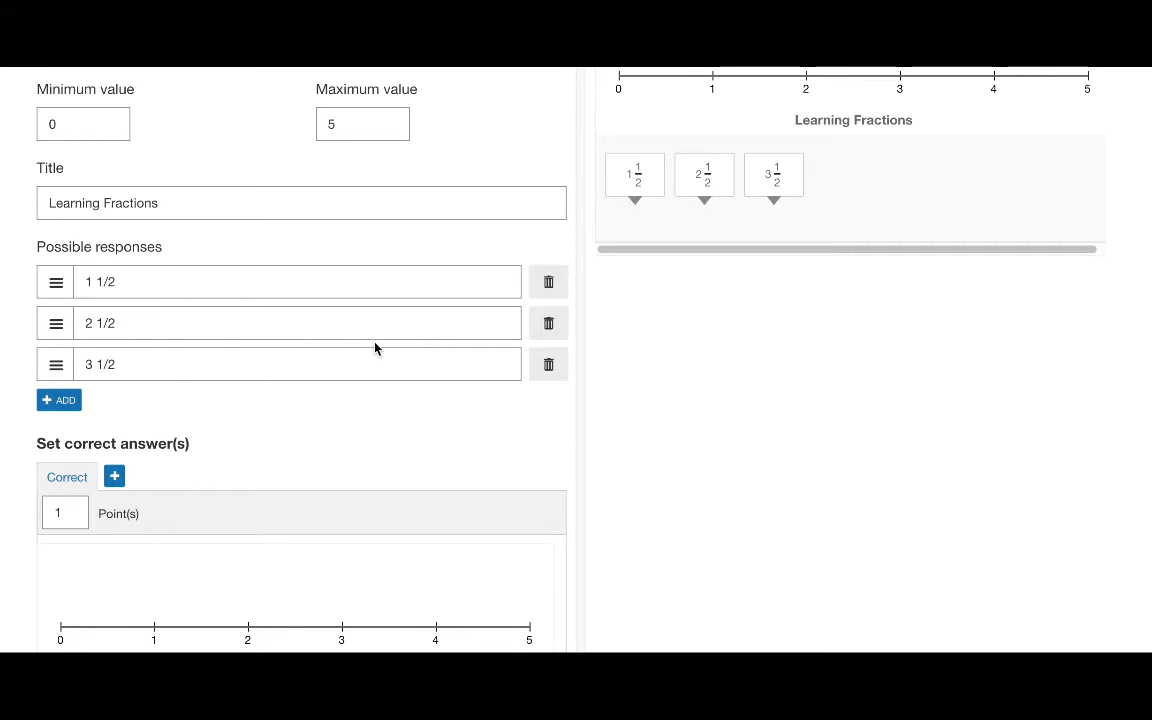
Under More options > Ticks, set Tick distance to 1/2
{"action": "scroll", "scroll_direction": "down", "scroll_amount": 3}
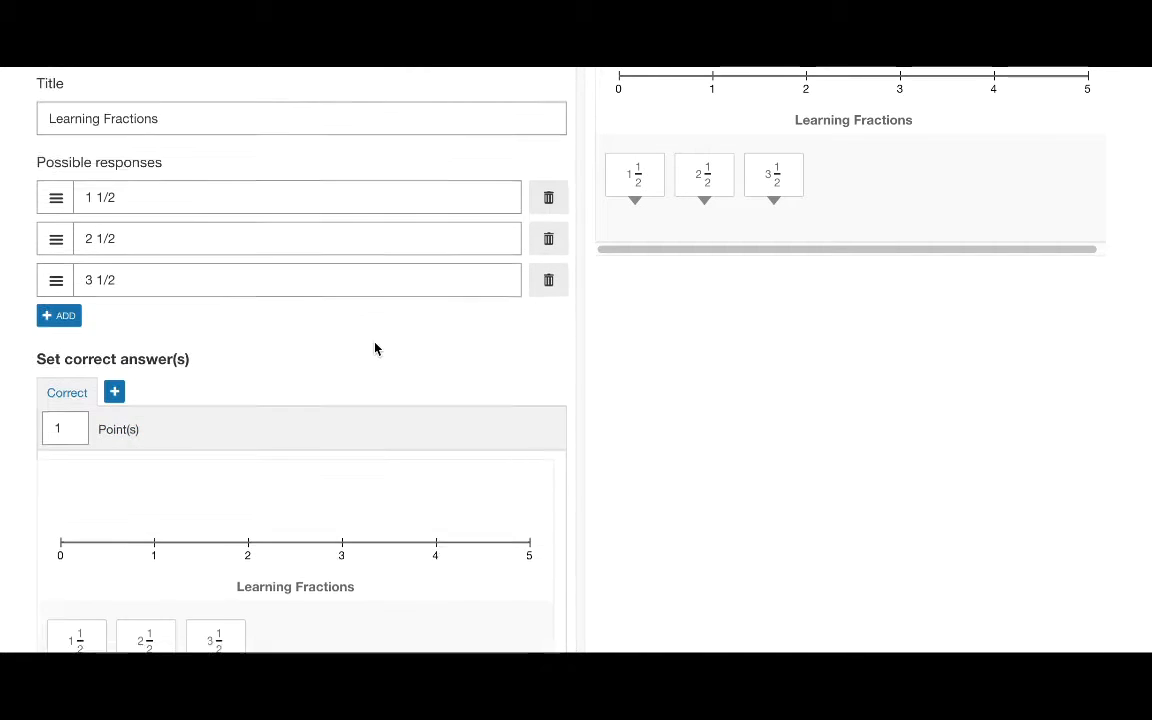
{"action": "scroll", "scroll_direction": "down", "scroll_amount": 3}
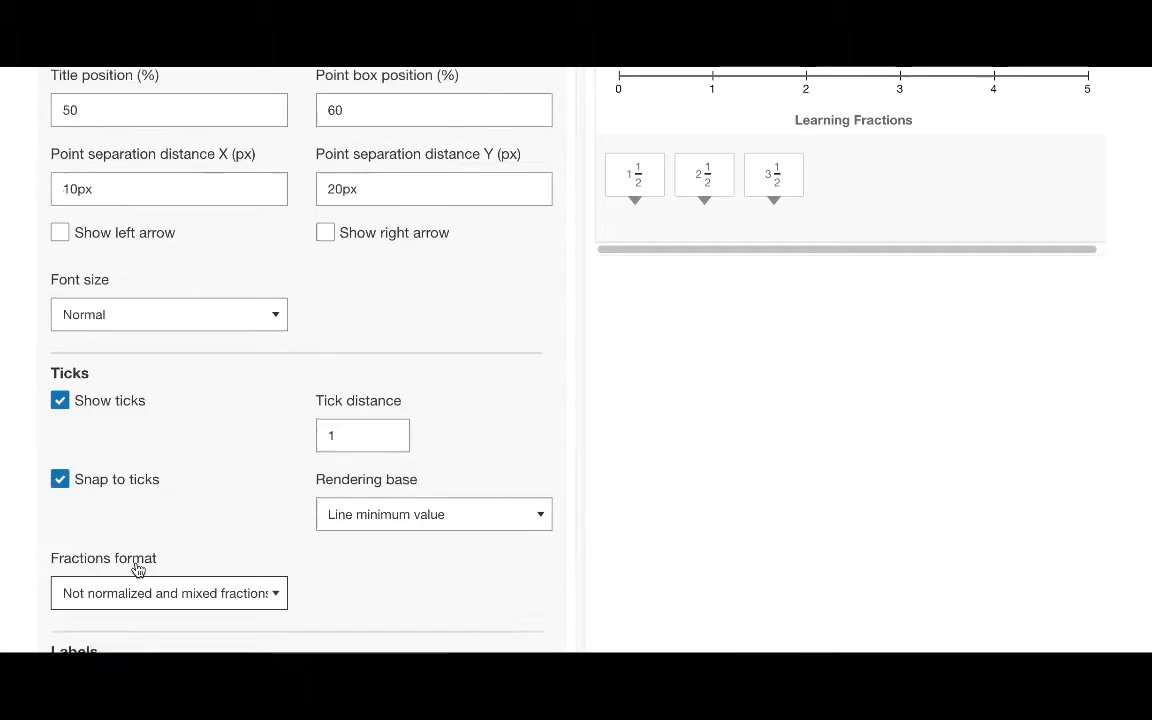
{"action": "scroll", "scroll_direction": "down", "scroll_amount": 3}
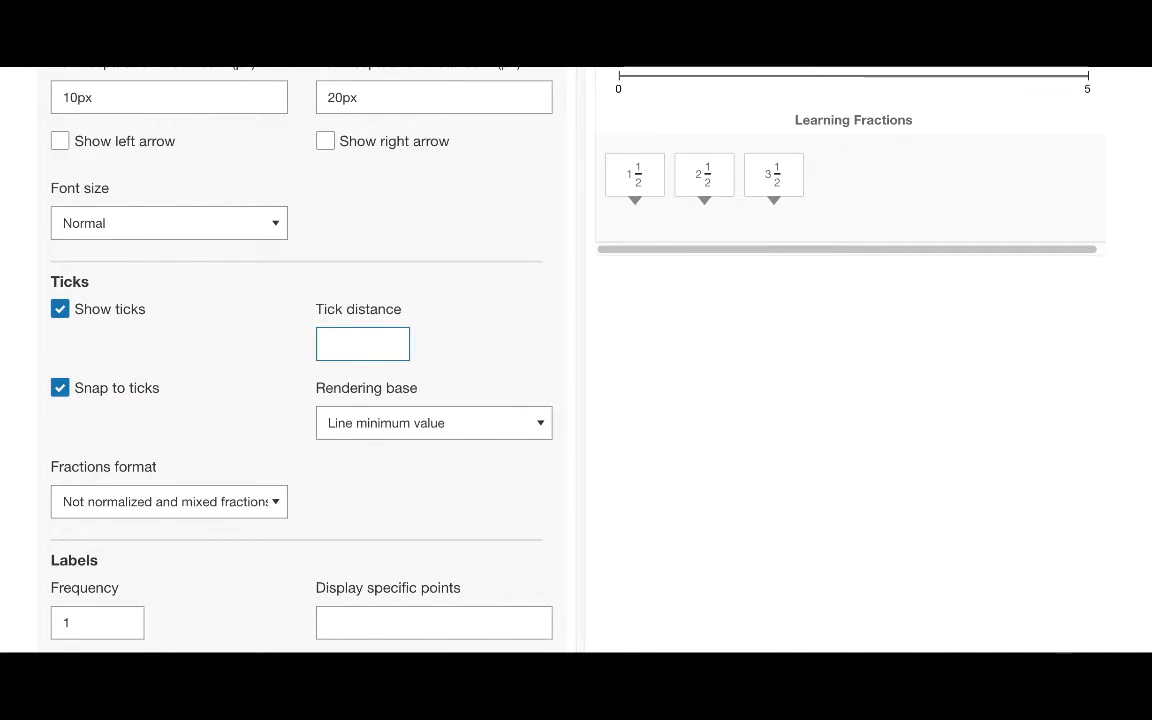
{"action": "type", "text": "1/2"}
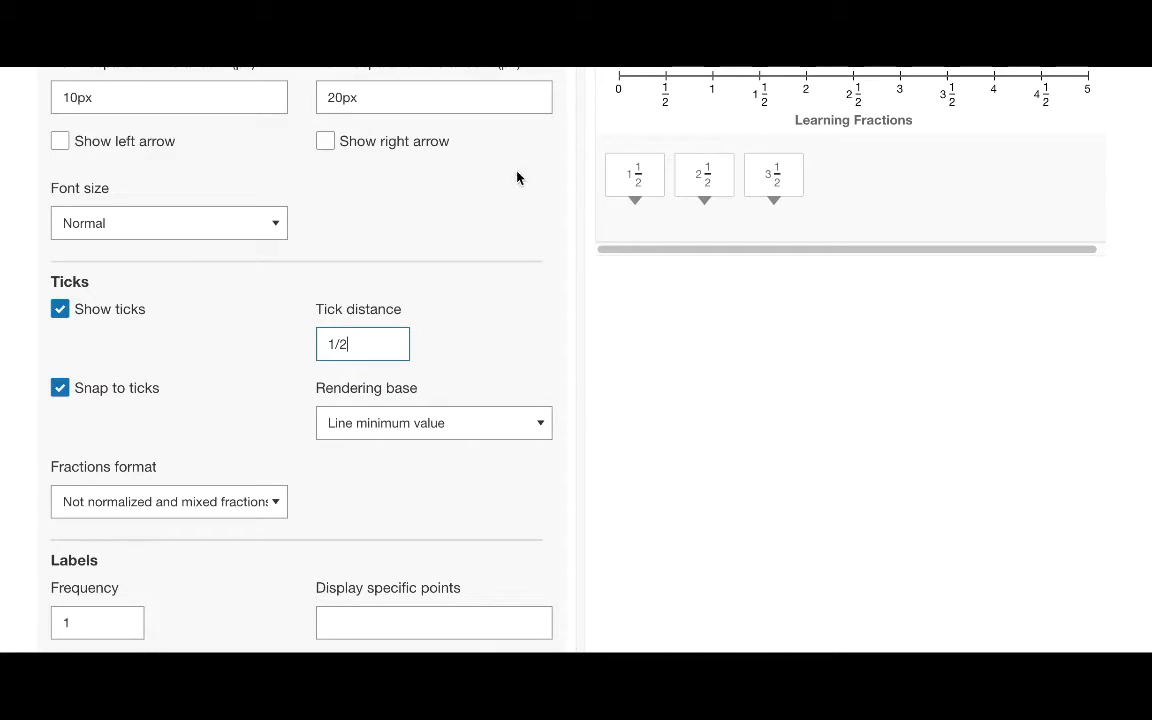
{"action": "mouse_move", "coordinate": [504, 288]}
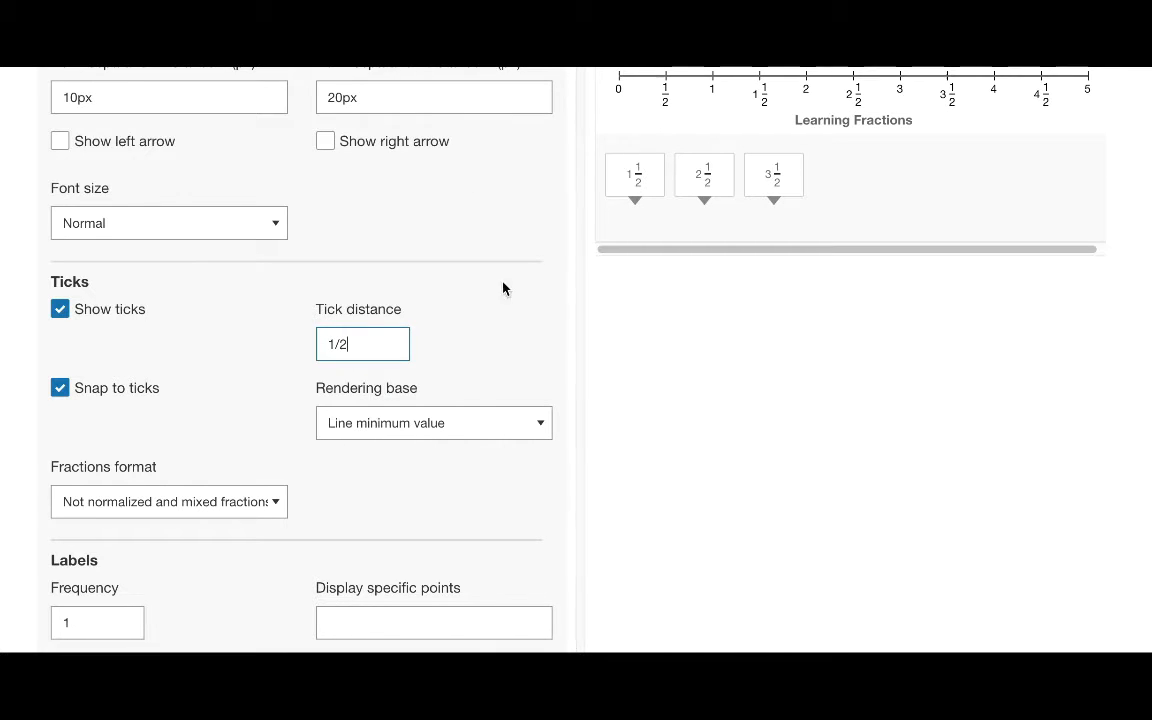
{"action": "mouse_move", "coordinate": [448, 264]}
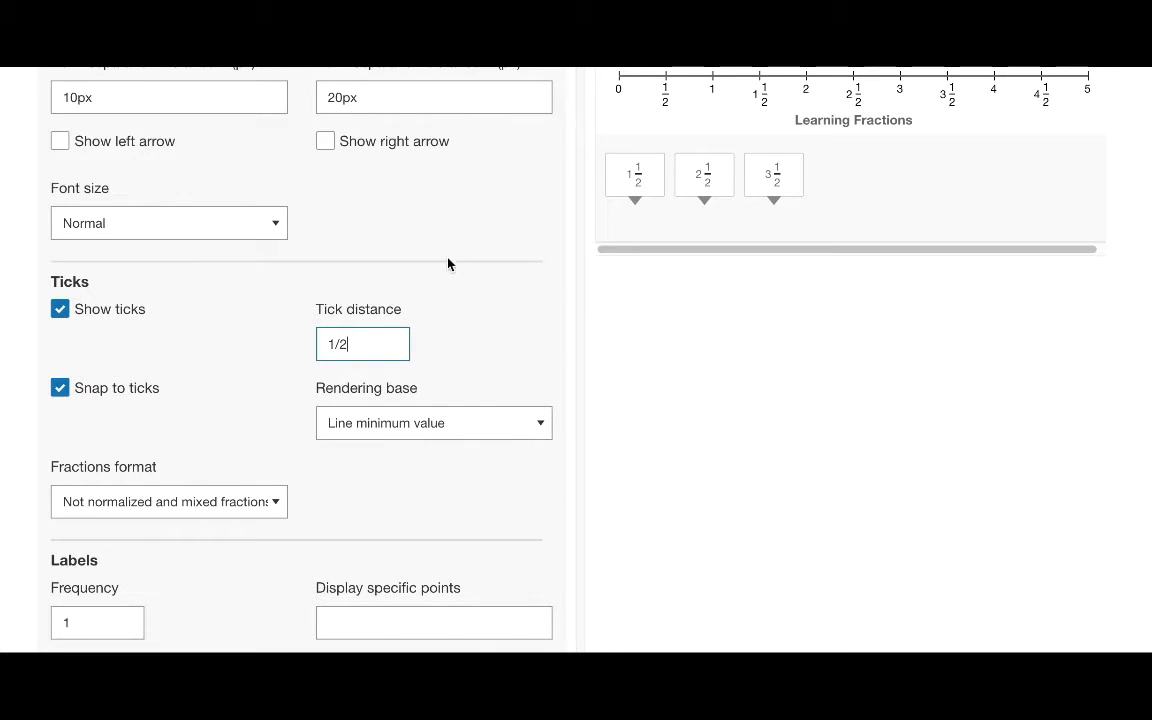
{"action": "scroll", "scroll_direction": "down", "scroll_amount": 3}
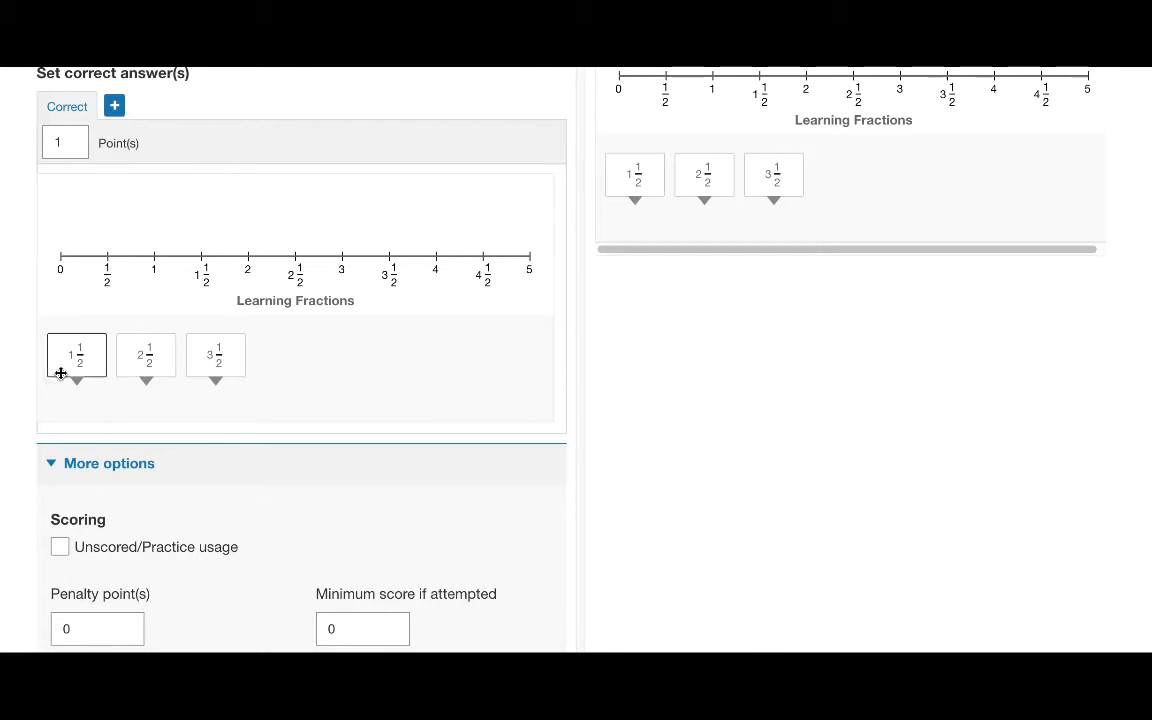
Drag the 1 1/2 and 3 1/2 boxes onto their ticks on the correct-answer line
{"action": "left_click_drag", "start_coordinate": [76, 356], "coordinate": [196, 216]}
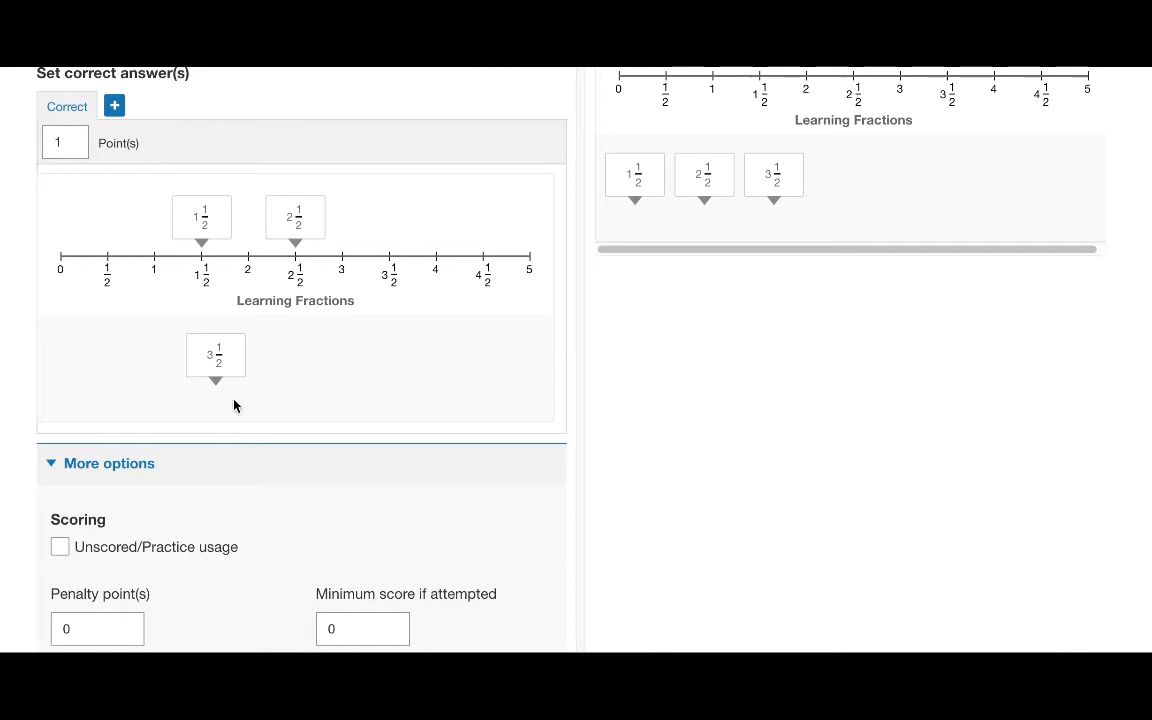
{"action": "left_click_drag", "start_coordinate": [216, 356], "coordinate": [388, 218]}
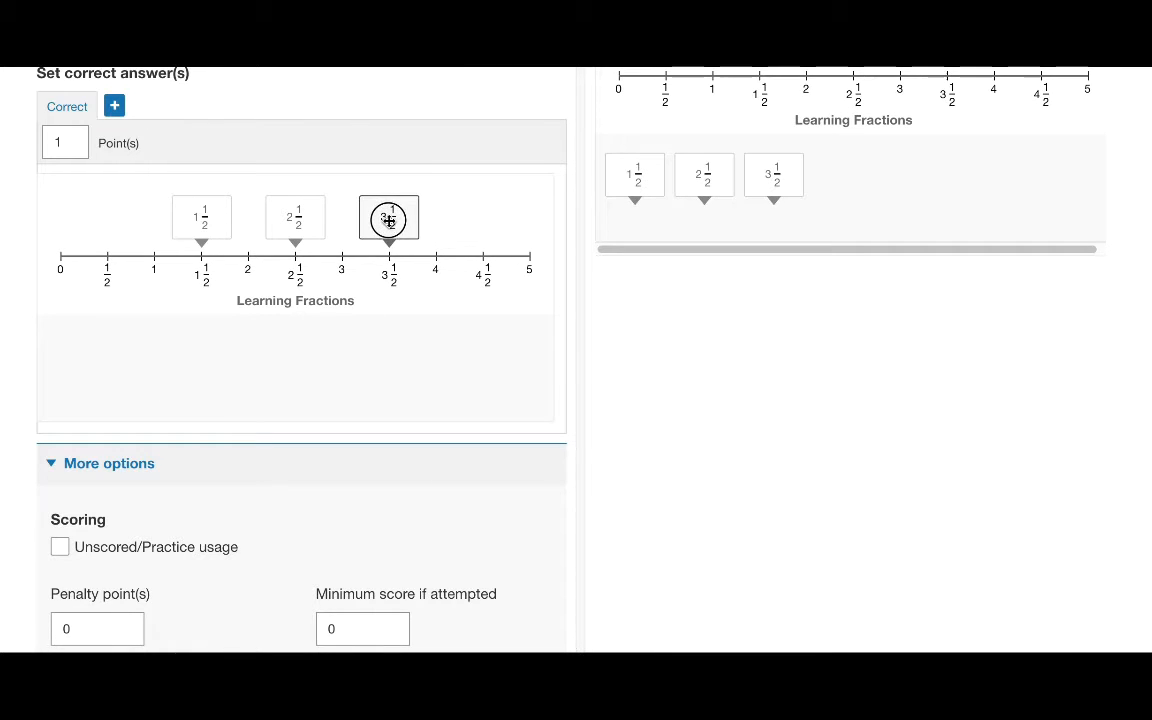
Under Labels, change Frequency so only whole numbers 0 to 5 are labelled
{"action": "scroll", "scroll_direction": "down", "scroll_amount": 3}
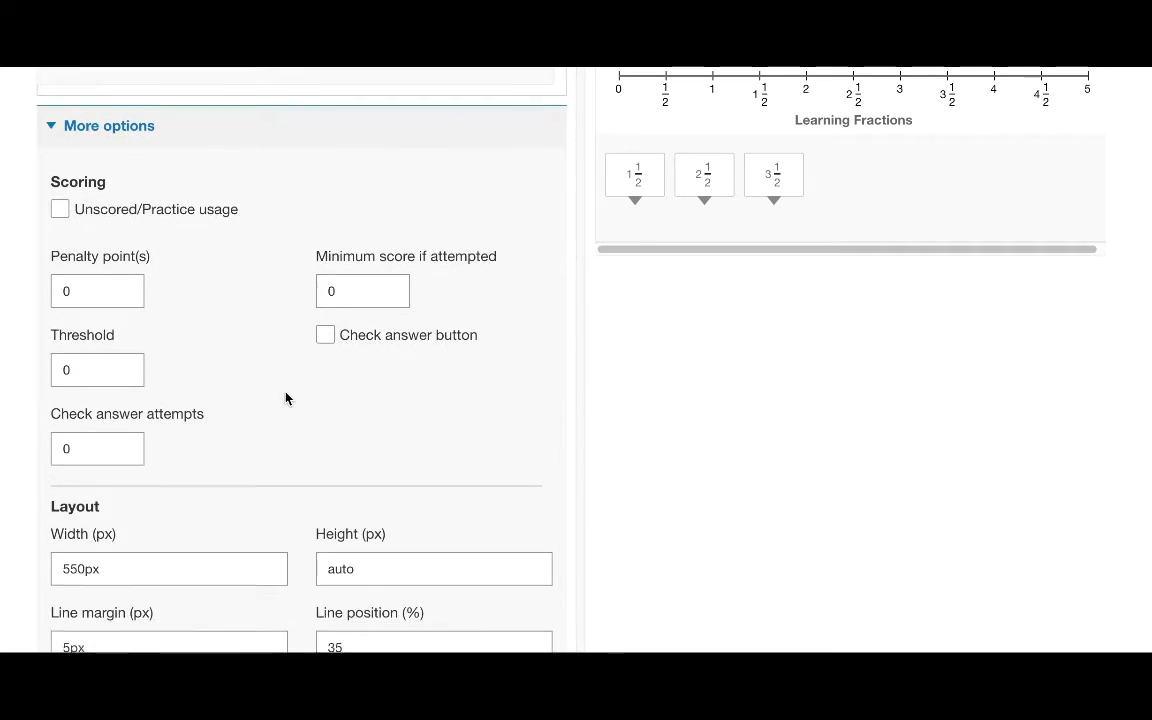
{"action": "scroll", "scroll_direction": "down", "scroll_amount": 3}
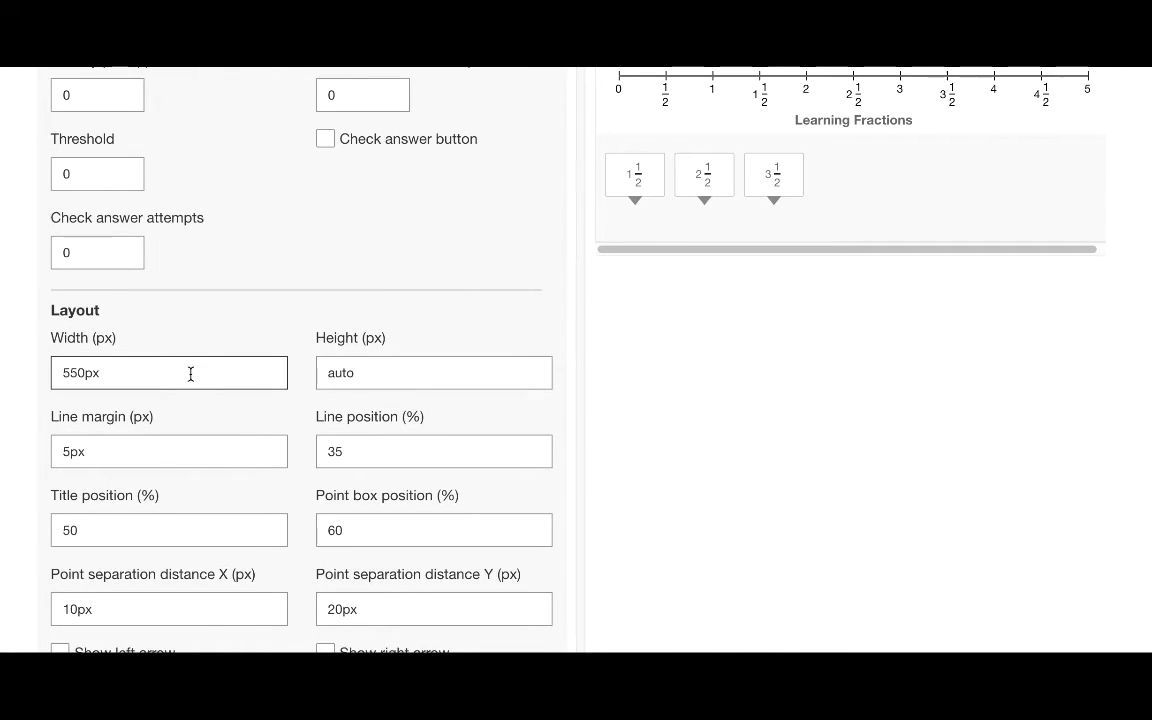
{"action": "scroll", "scroll_direction": "down", "scroll_amount": 3}
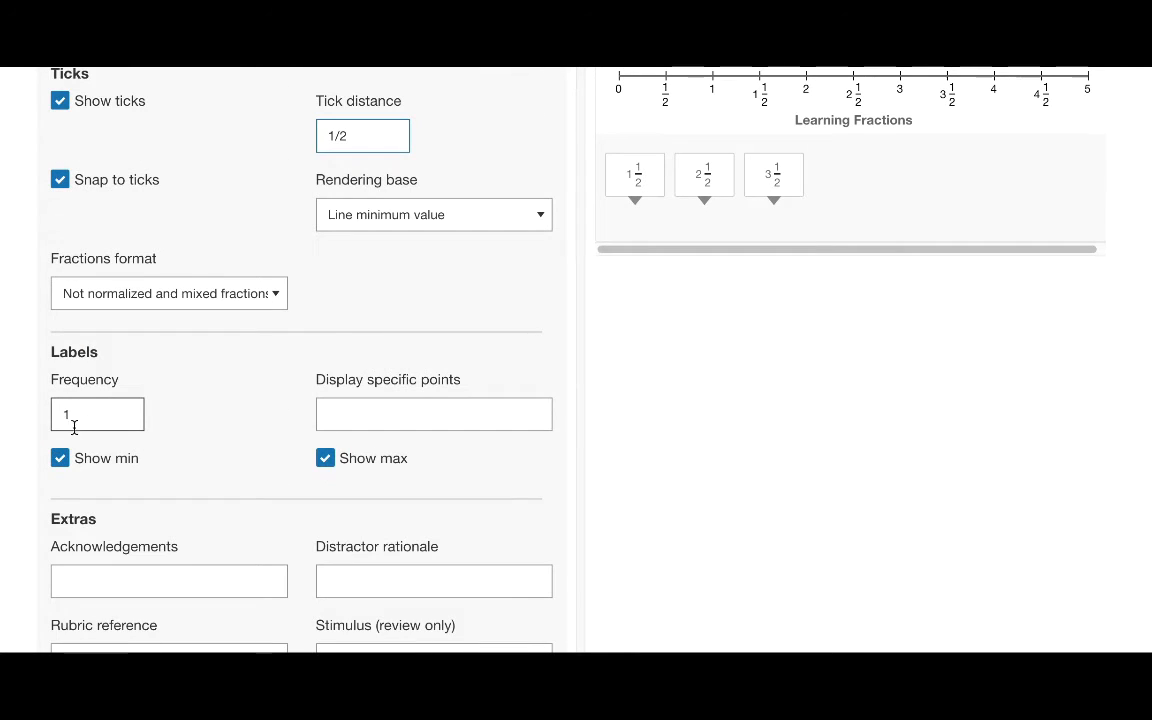
{"action": "left_click", "coordinate": [96, 414]}
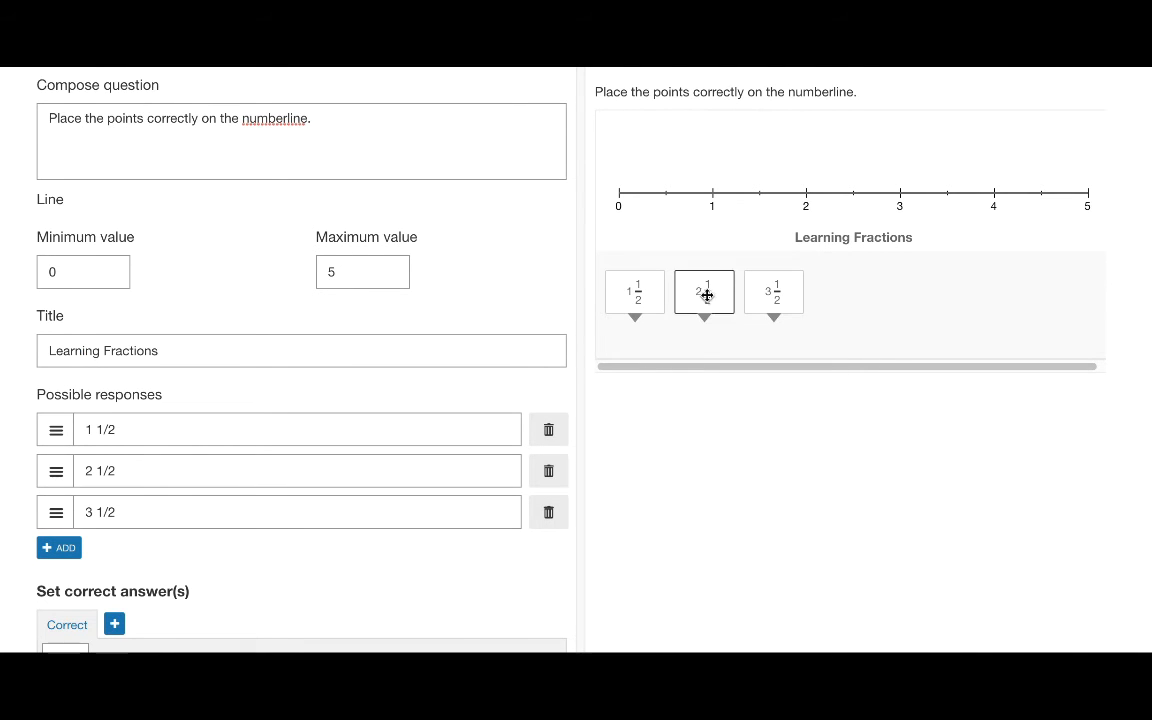
Drag 2 1/2 and 3 1/2 onto their half marks on the preview number line
{"action": "left_click_drag", "start_coordinate": [636, 292], "coordinate": [760, 154]}
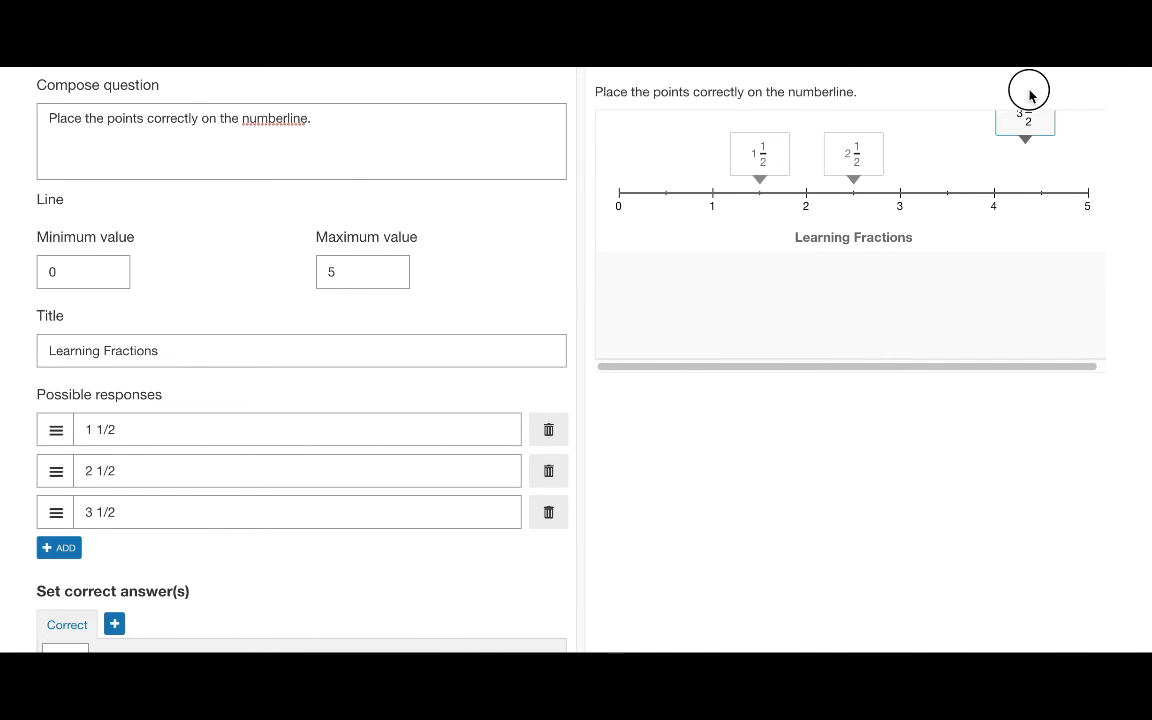
{"action": "left_click_drag", "start_coordinate": [1024, 120], "coordinate": [946, 152]}
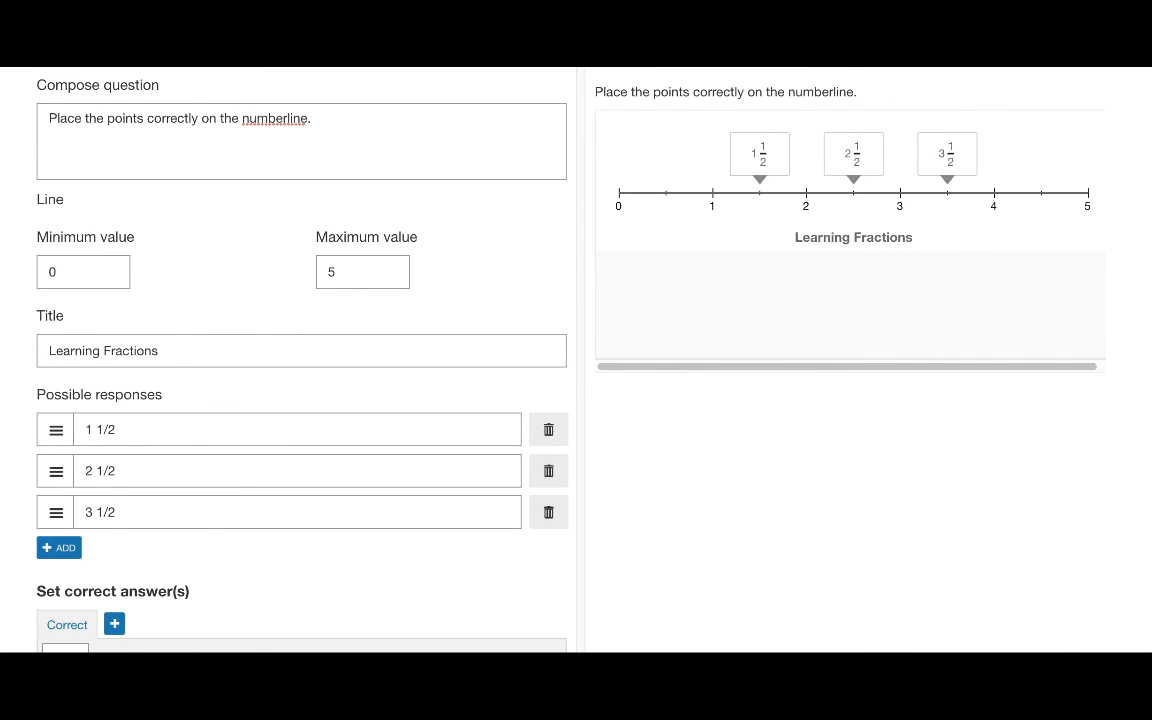